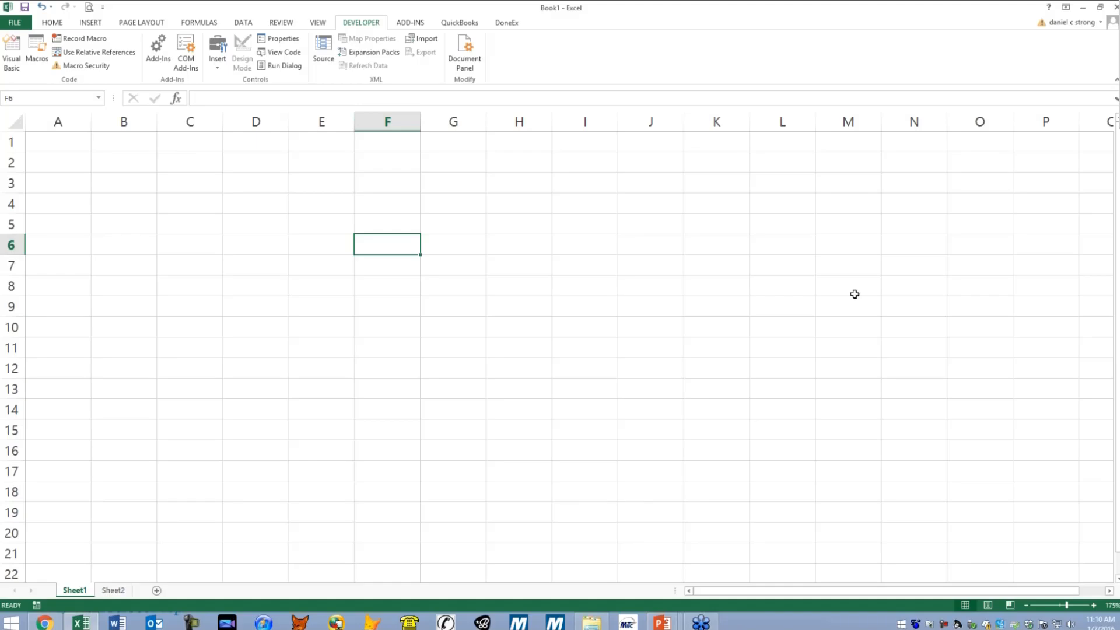
# Select G8, then begin a new macro recording with default name Macro1 in This Workbook.
pyautogui.click(453, 286)
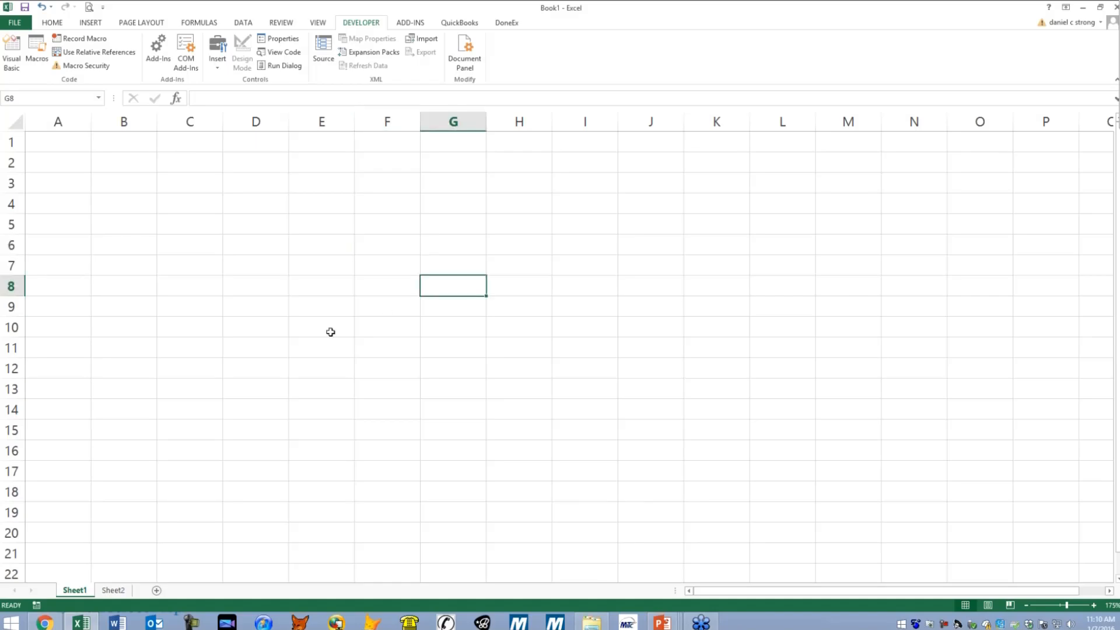
pyautogui.moveTo(324, 313)
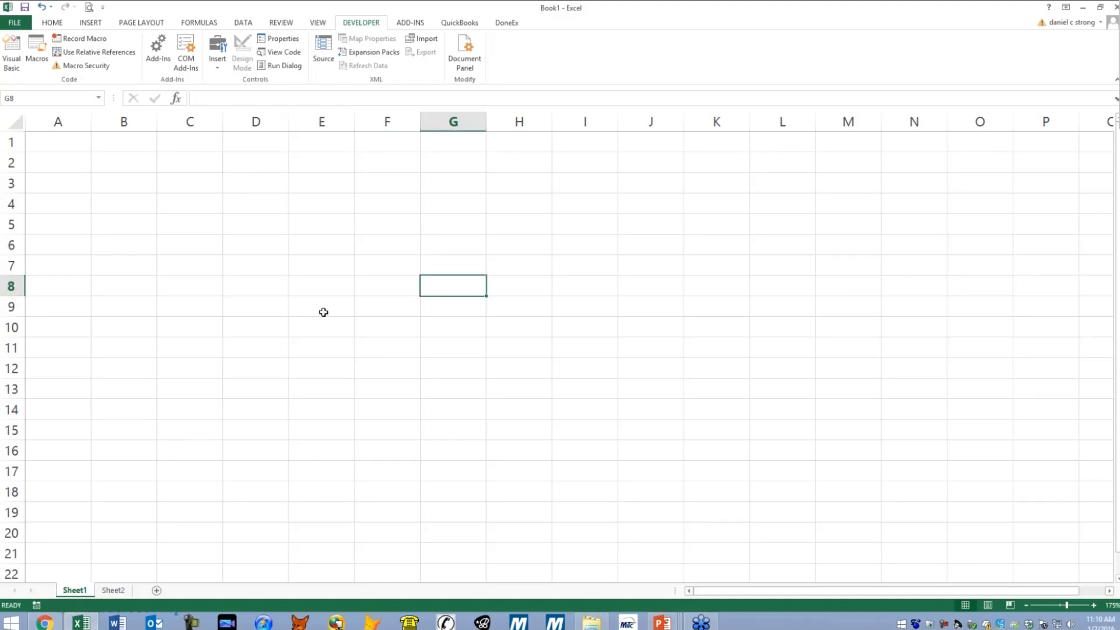
pyautogui.moveTo(214, 211)
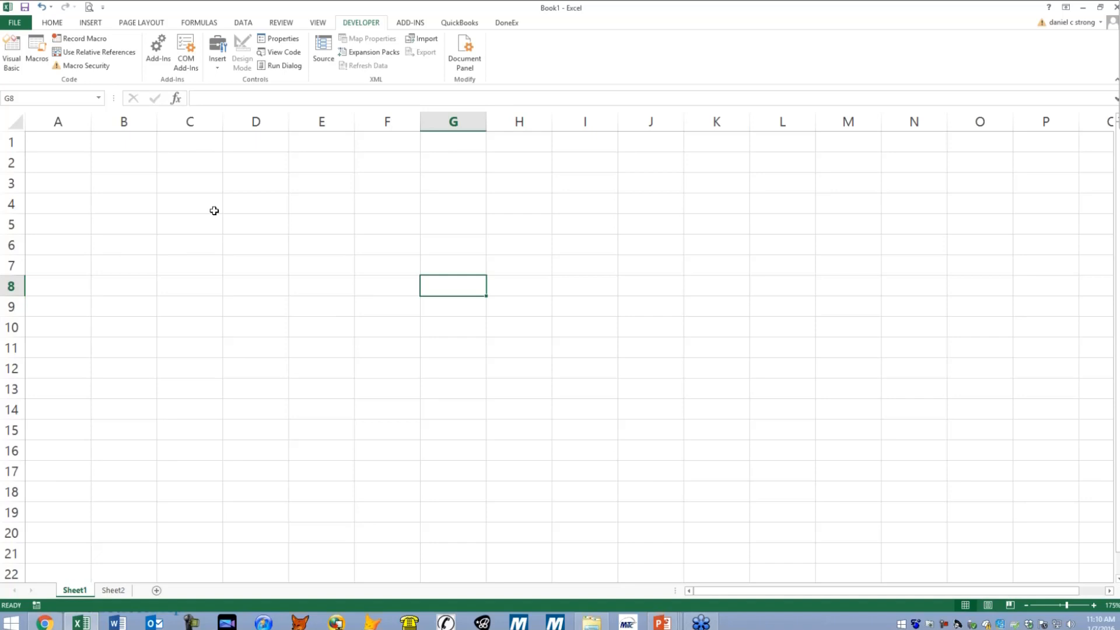
pyautogui.moveTo(61, 43)
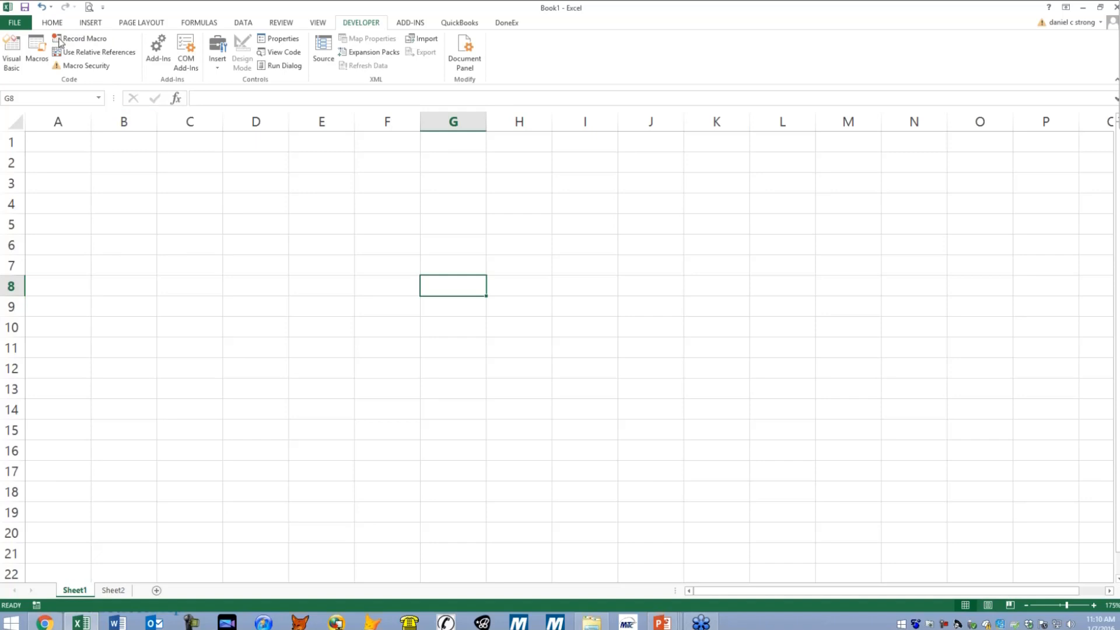
pyautogui.moveTo(82, 38)
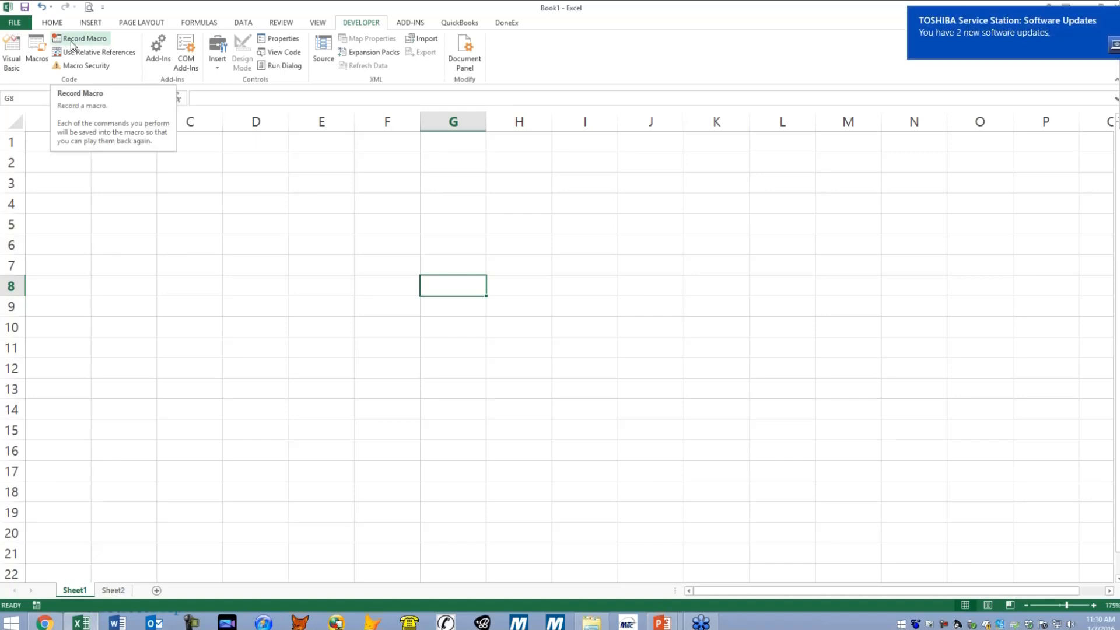
pyautogui.click(84, 38)
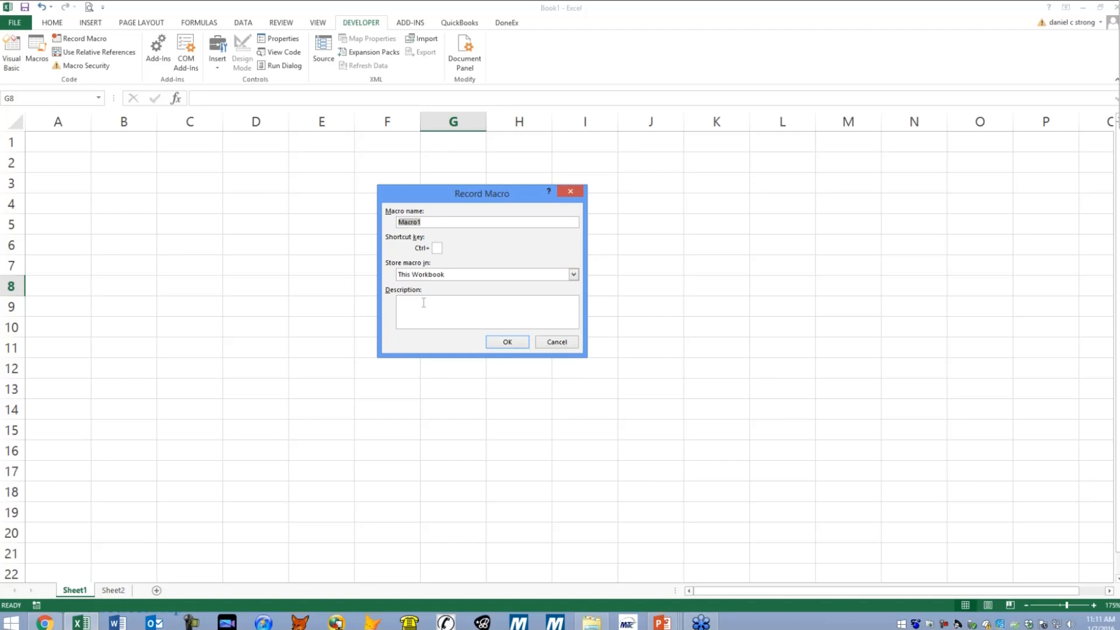
pyautogui.moveTo(475, 317)
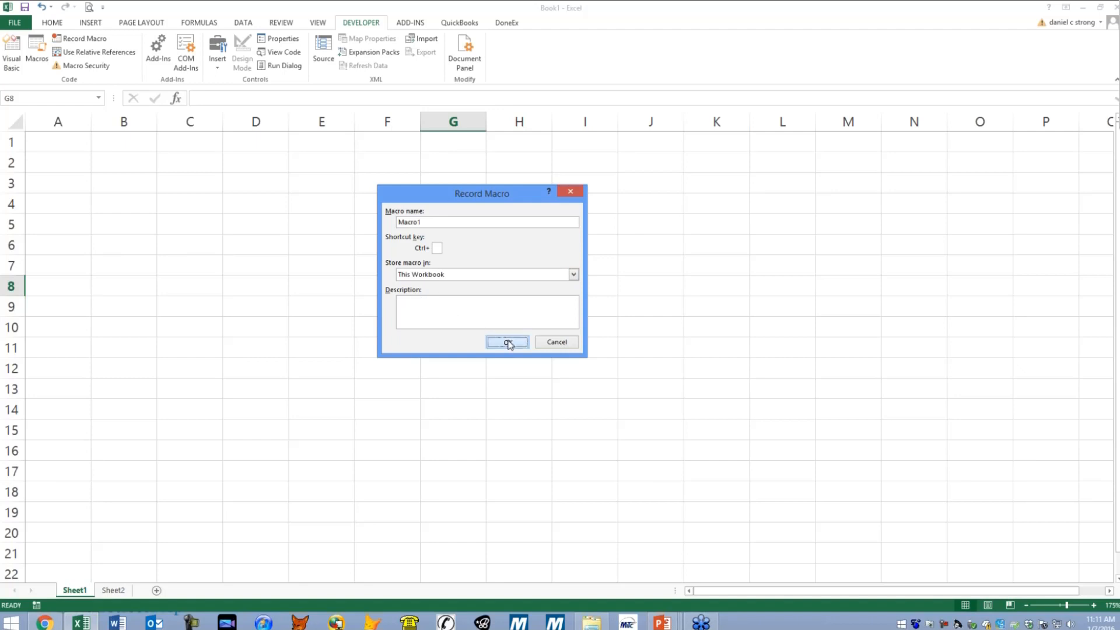
# Accept the Macro1 settings so recording starts.
pyautogui.click(506, 341)
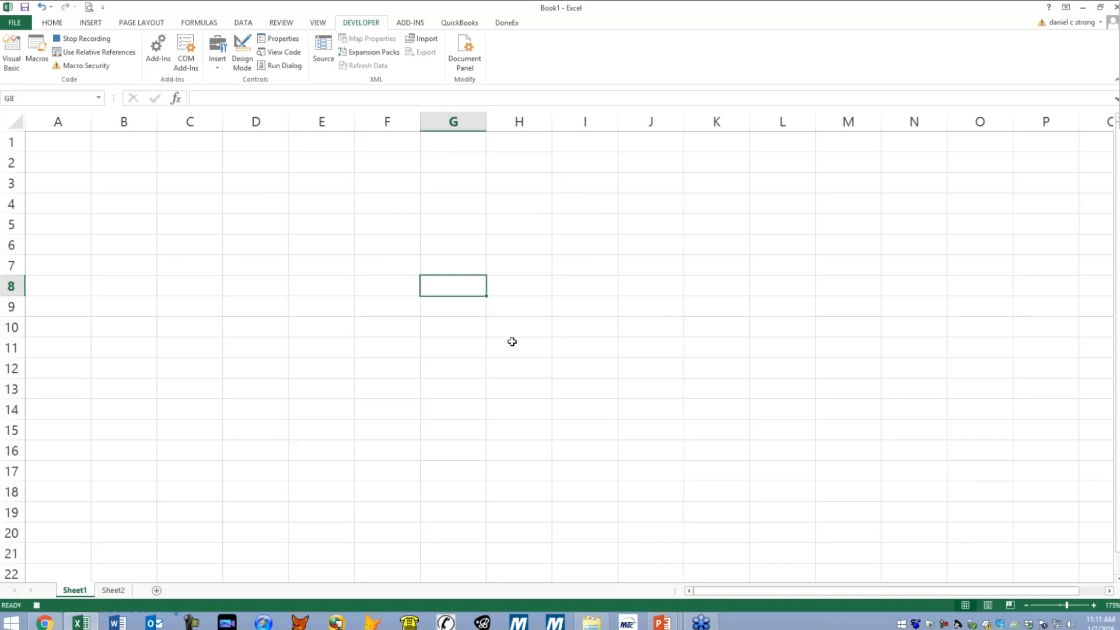
pyautogui.moveTo(232, 243)
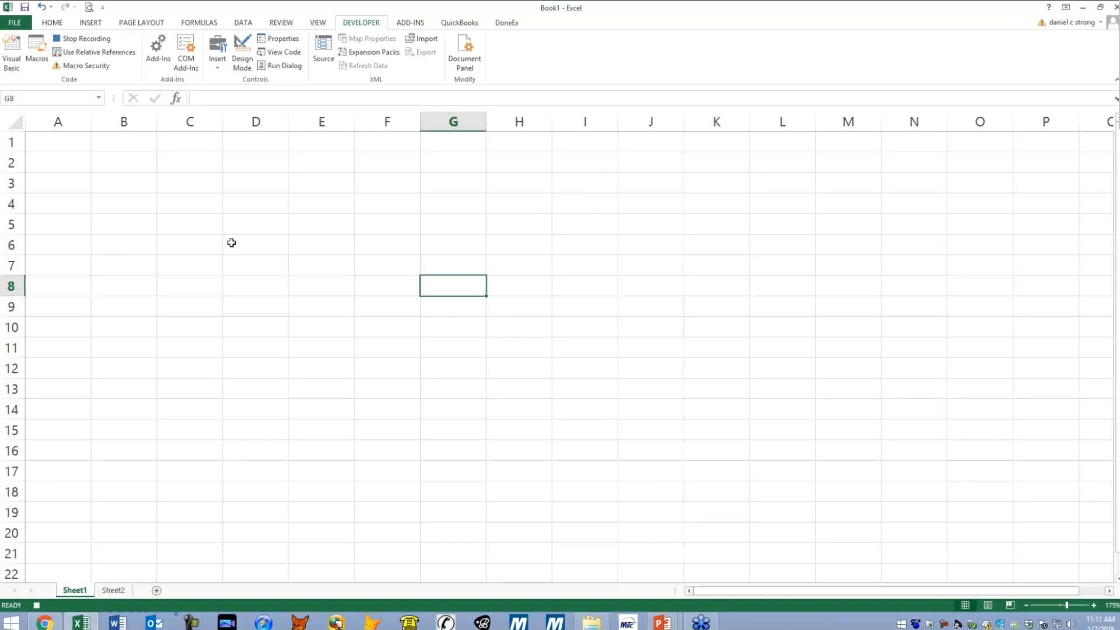
pyautogui.moveTo(305, 276)
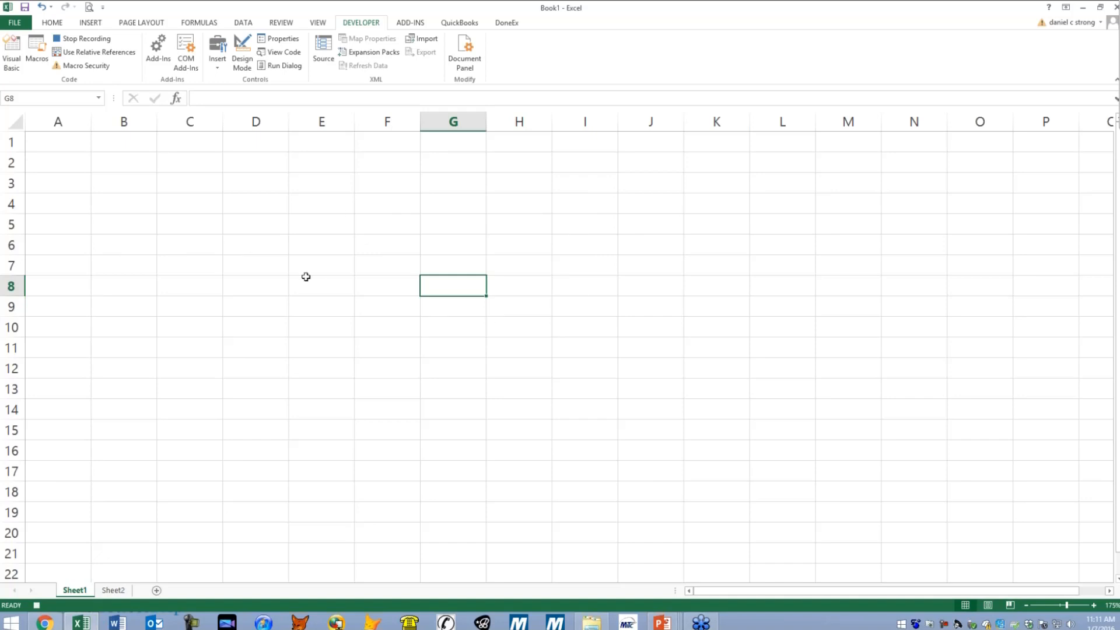
pyautogui.moveTo(264, 271)
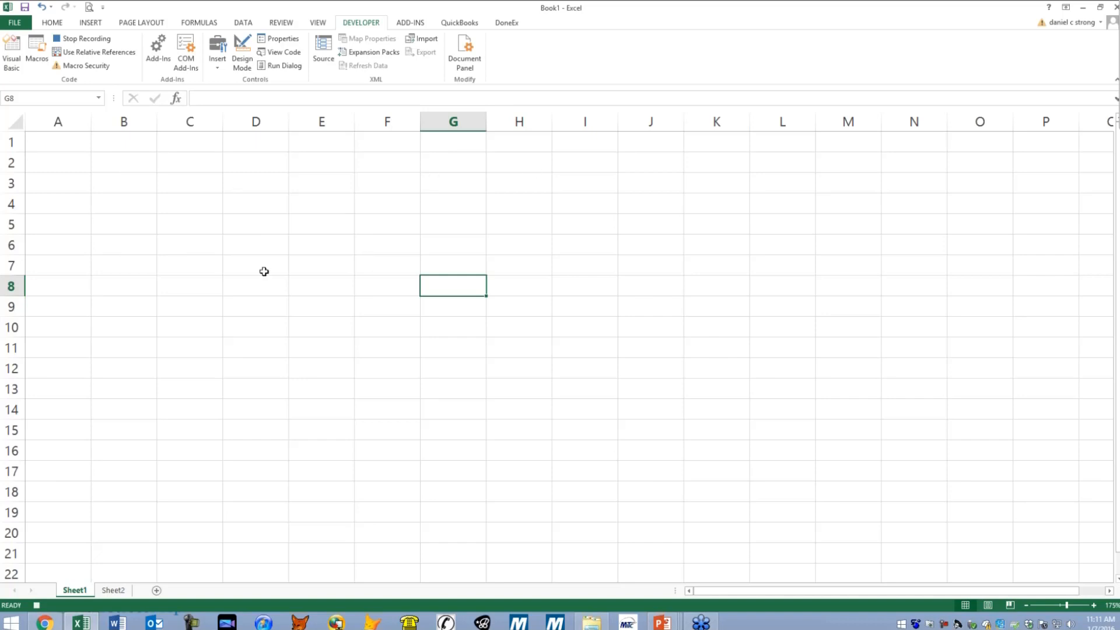
pyautogui.moveTo(162, 234)
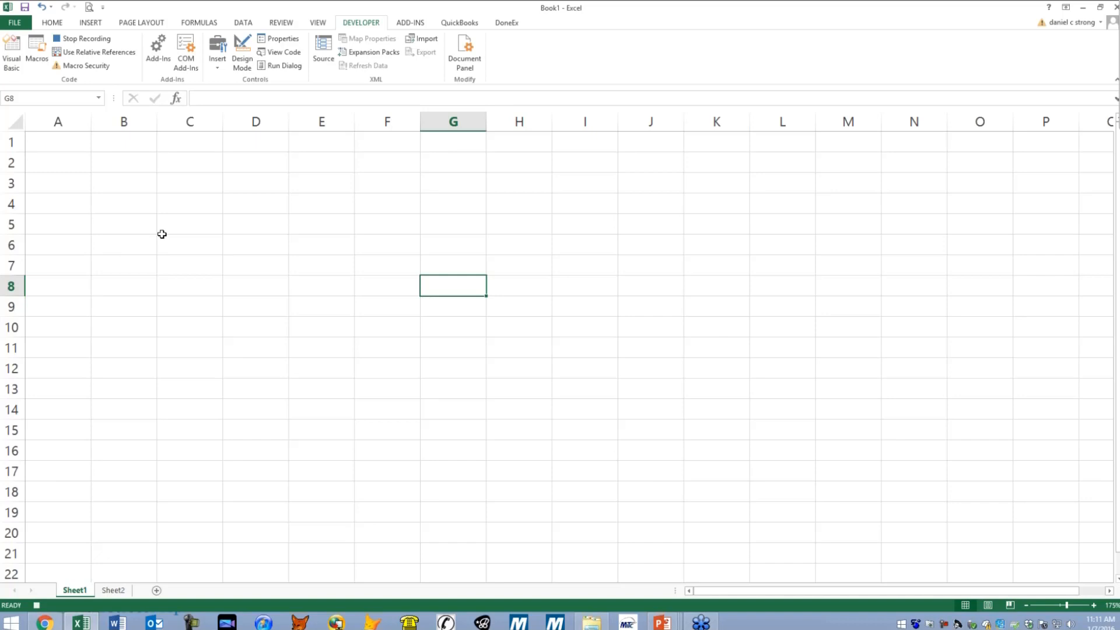
pyautogui.moveTo(161, 230)
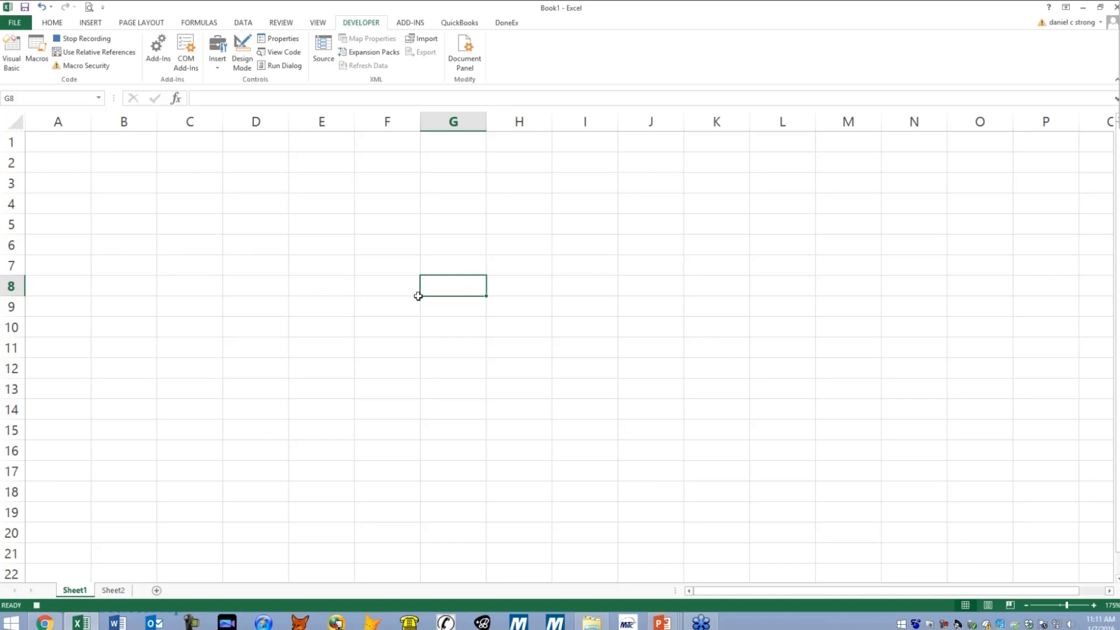
pyautogui.moveTo(192, 139)
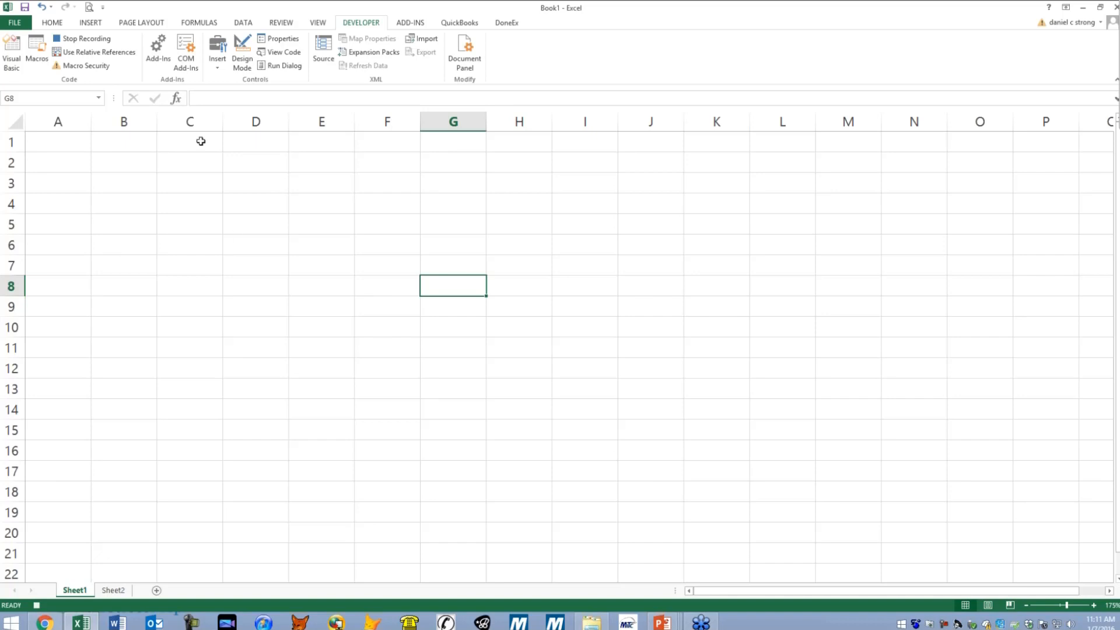
# Enter 'Hello World!' in cell A1 and stop the macro recording.
pyautogui.click(123, 142)
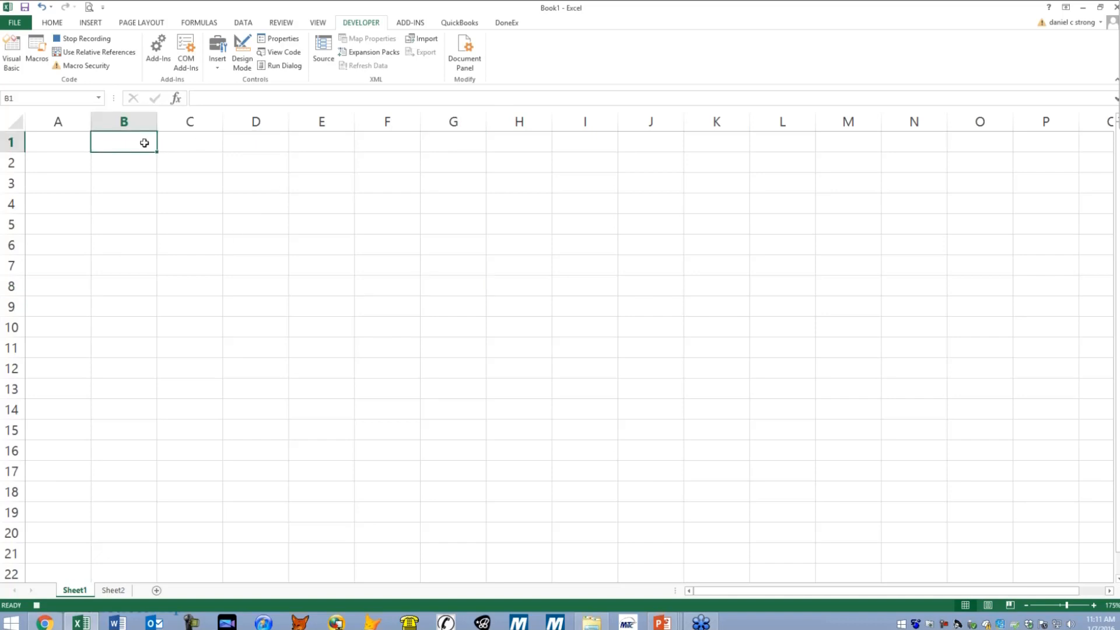
pyautogui.click(58, 142)
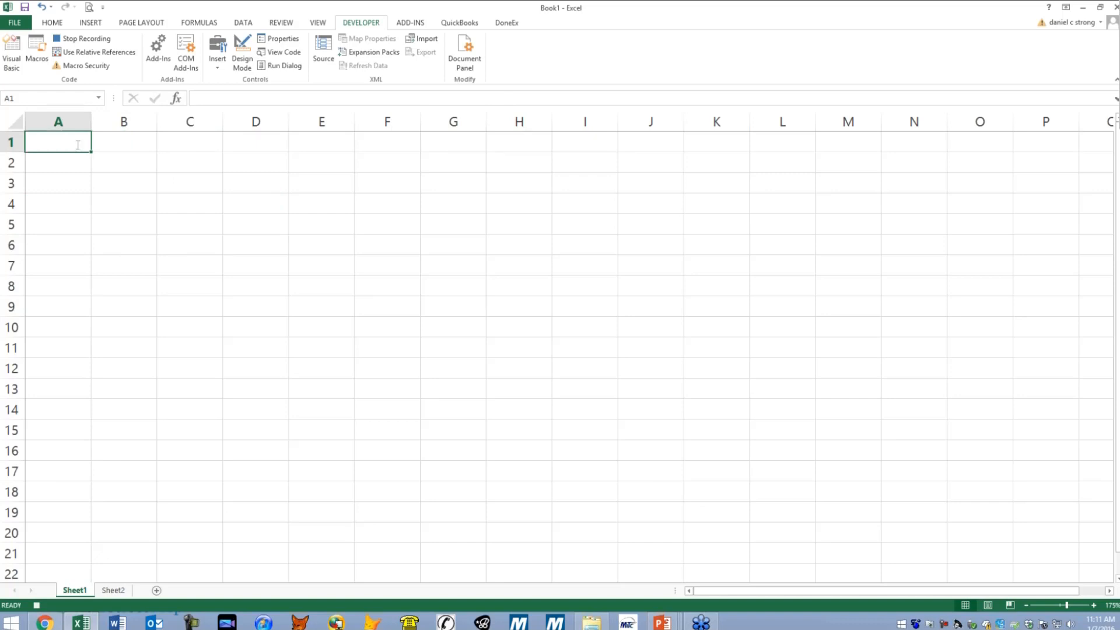
pyautogui.write('Hello Wo')
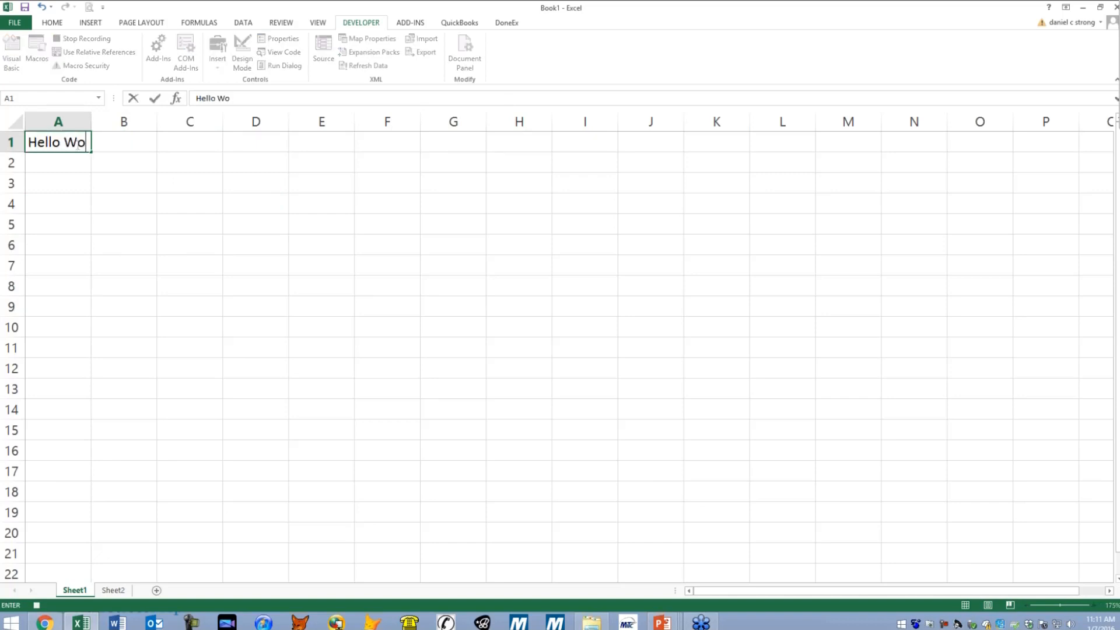
pyautogui.write('rld!')
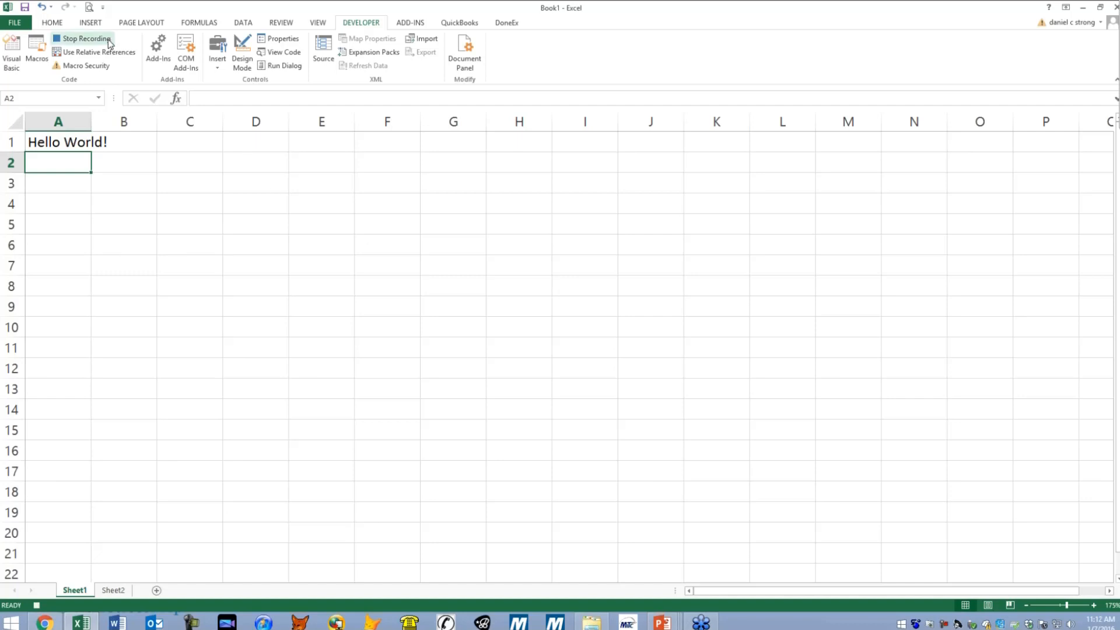
pyautogui.click(84, 38)
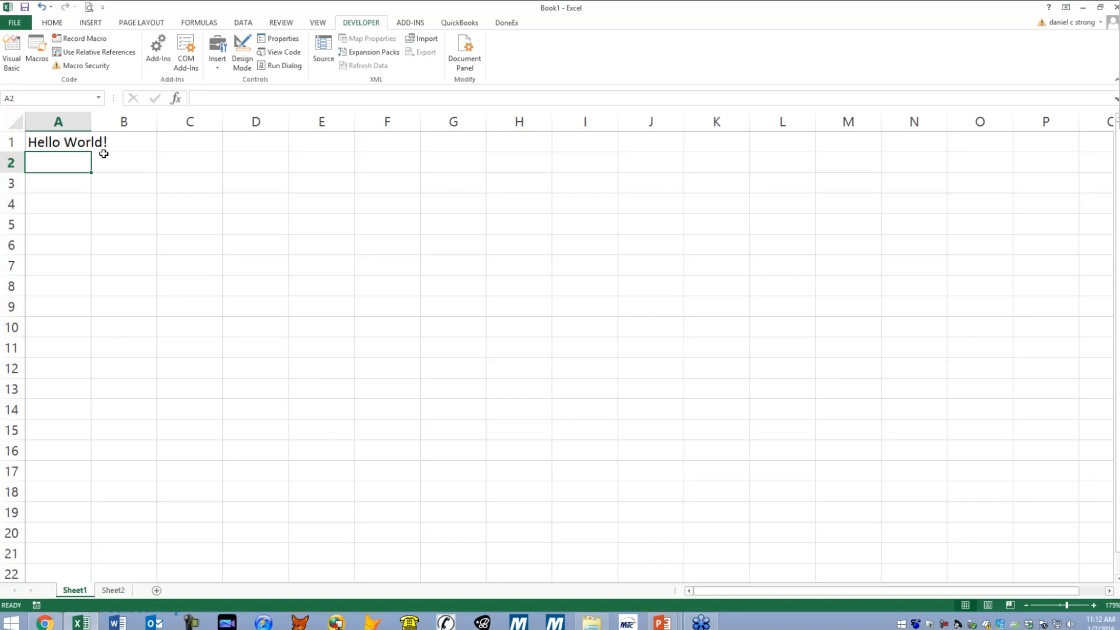
pyautogui.moveTo(50, 162)
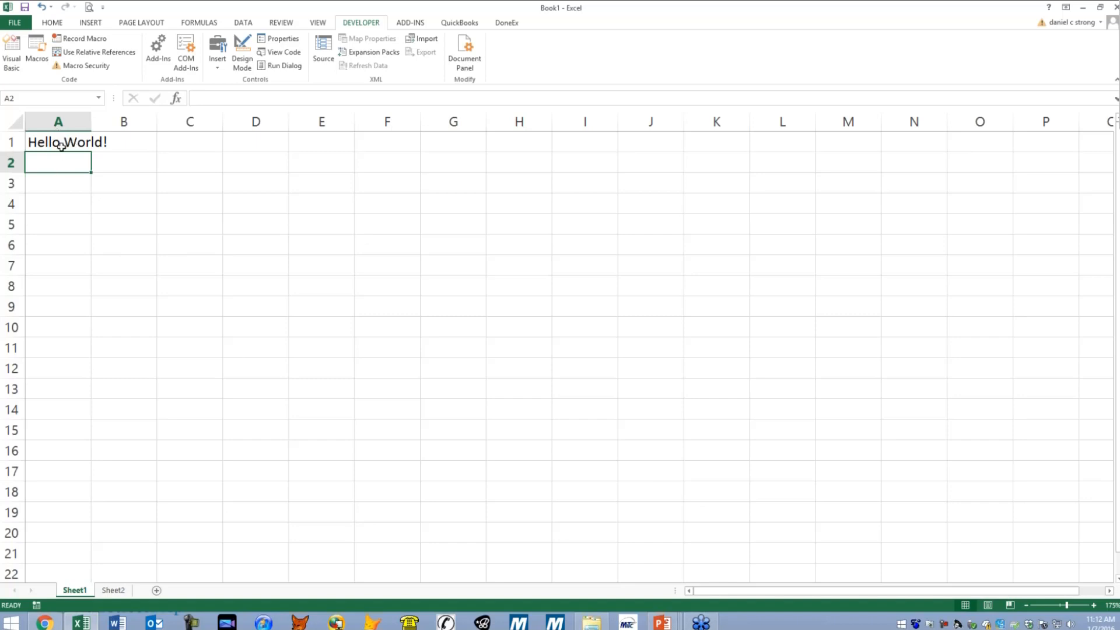
pyautogui.moveTo(99, 174)
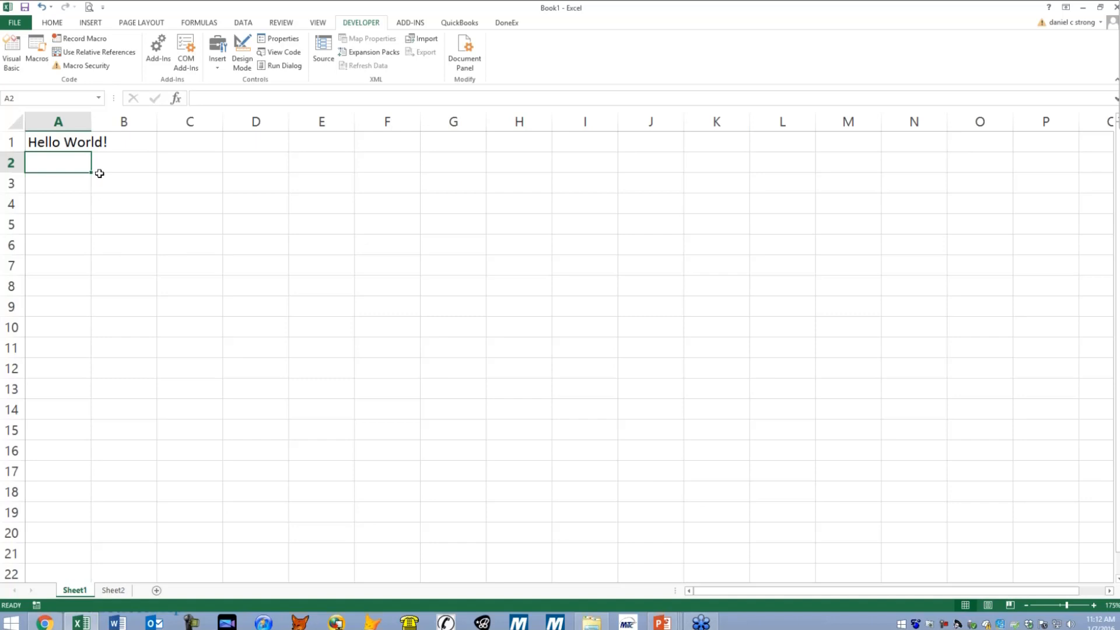
pyautogui.moveTo(232, 150)
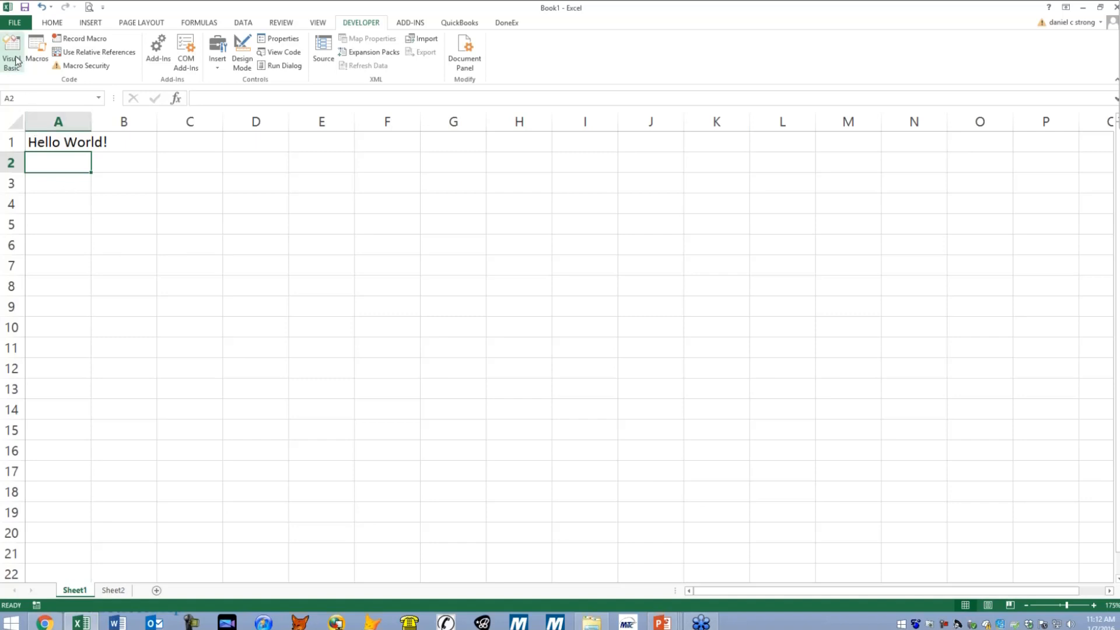
pyautogui.moveTo(11, 50)
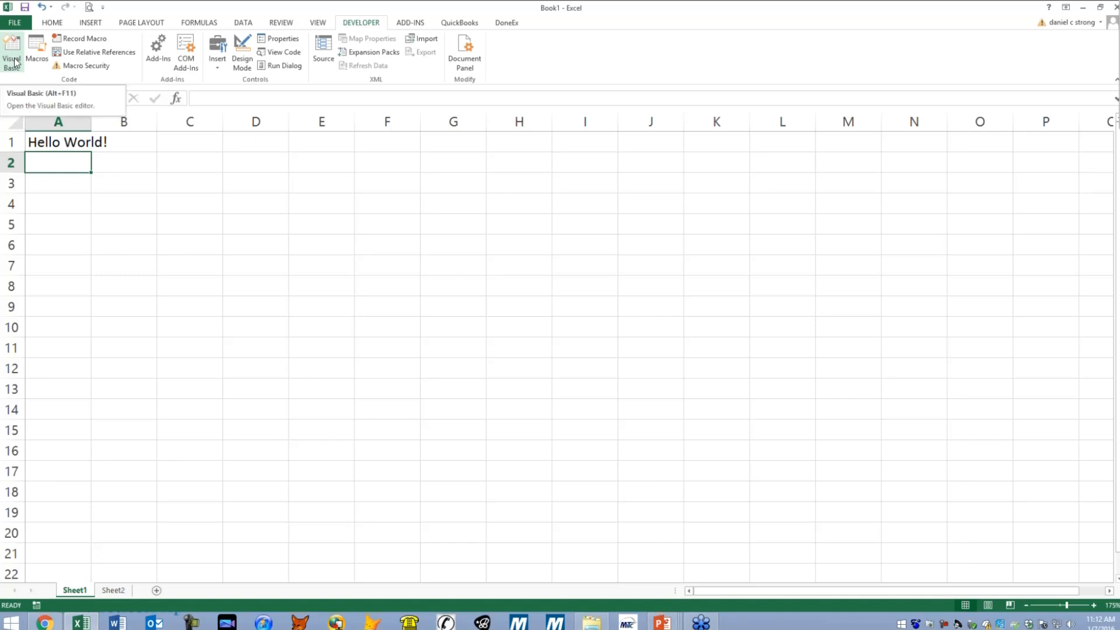
# Open the VBA editor, view Sheet2 and ThisWorkbook code, and expand Modules to show Module1.
pyautogui.click(10, 51)
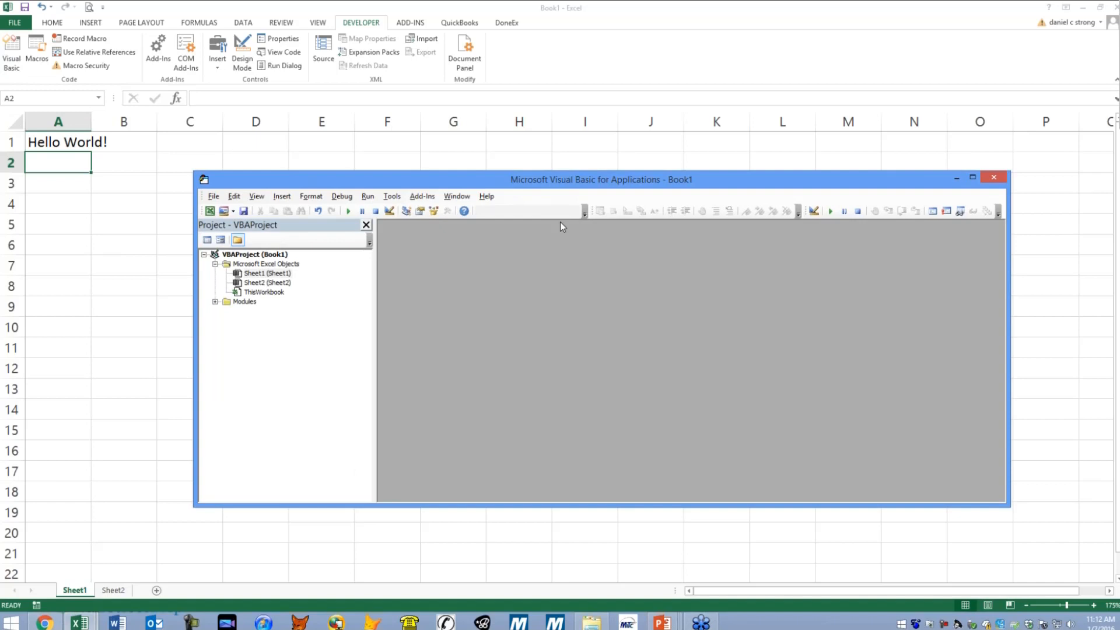
pyautogui.moveTo(601, 180); pyautogui.dragTo(579, 101)
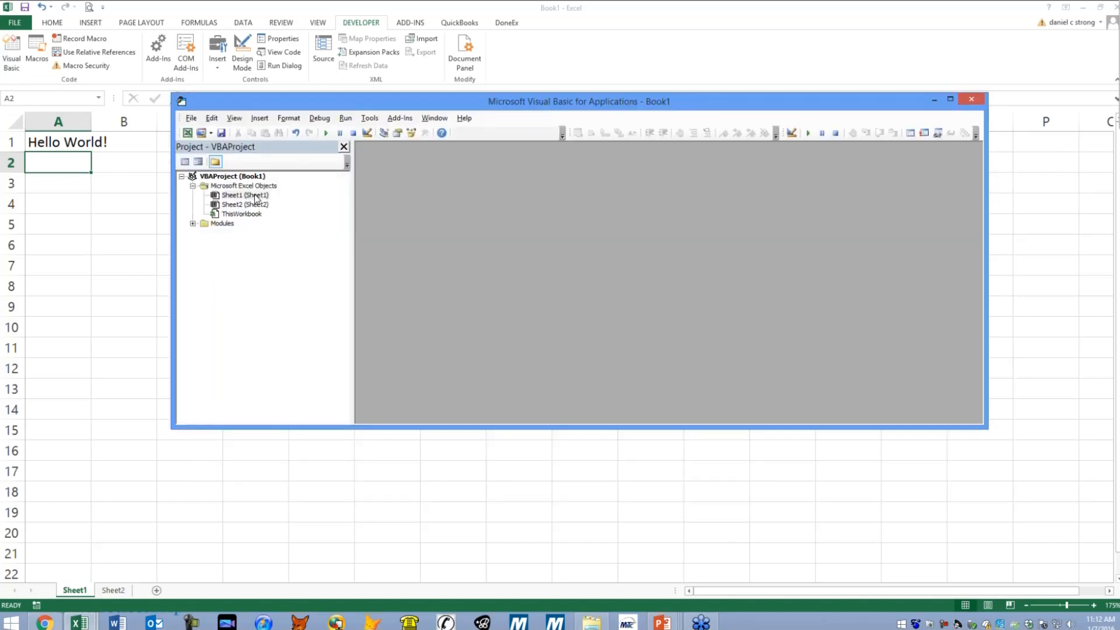
pyautogui.click(244, 204)
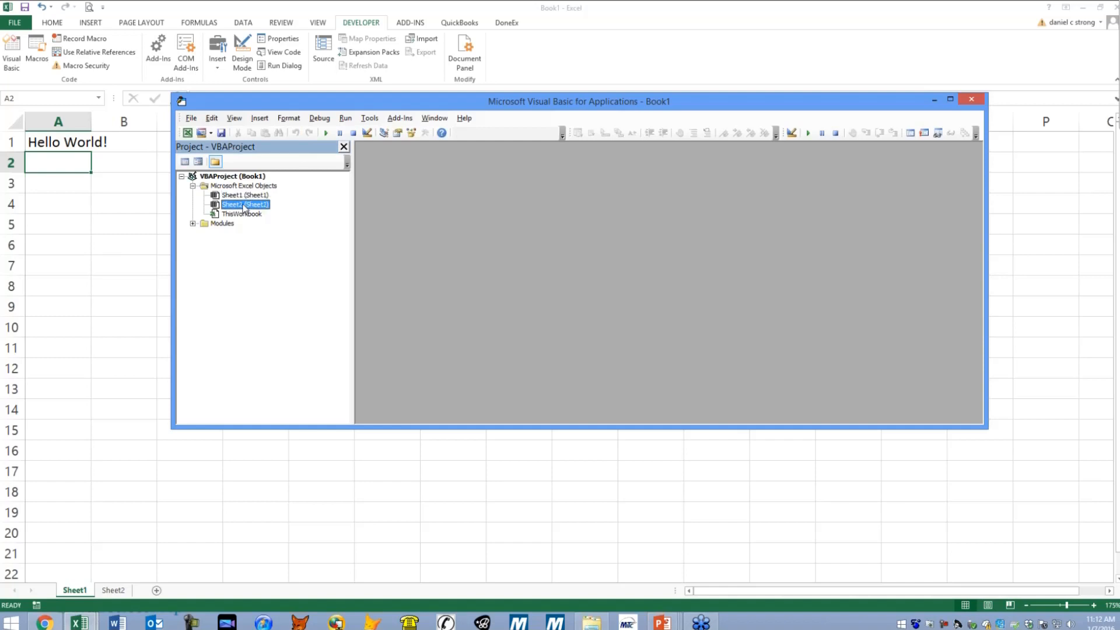
pyautogui.click(245, 195)
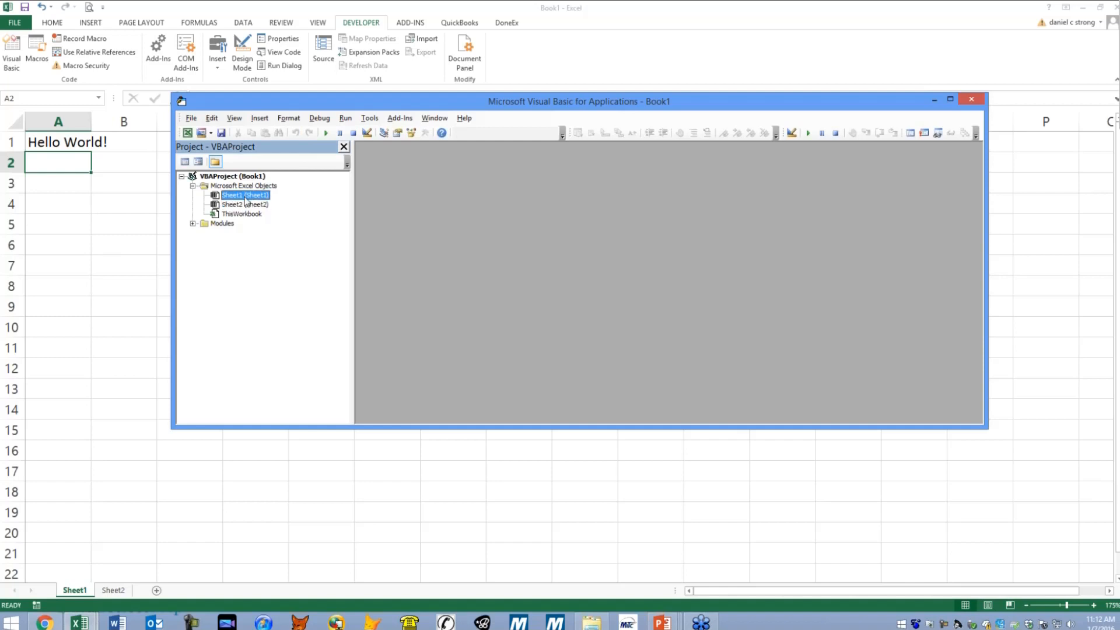
pyautogui.doubleClick(243, 204)
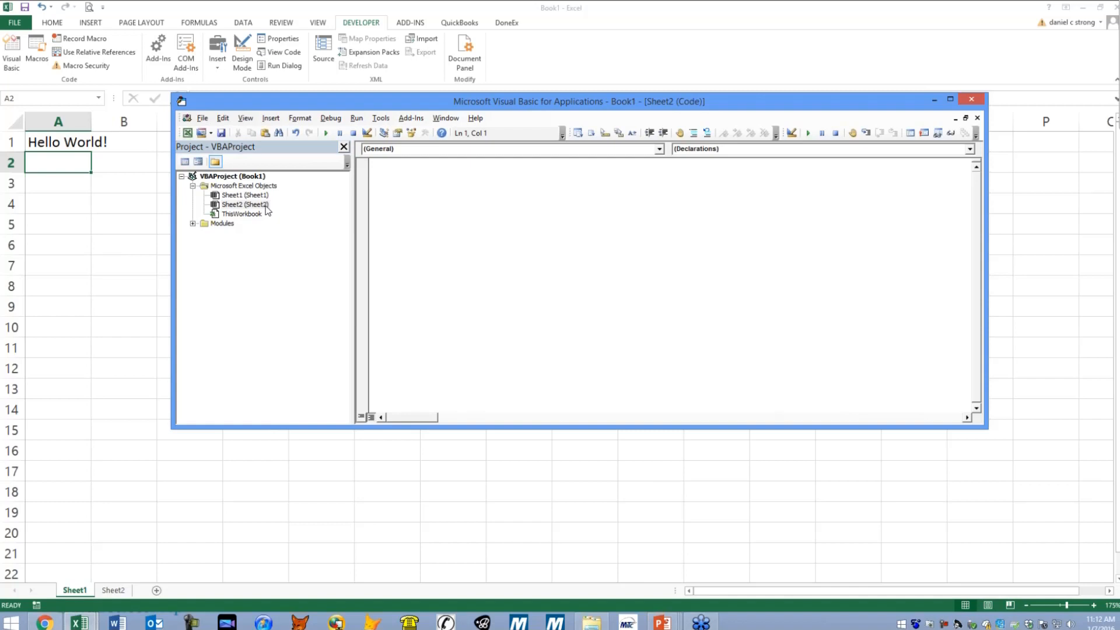
pyautogui.doubleClick(241, 214)
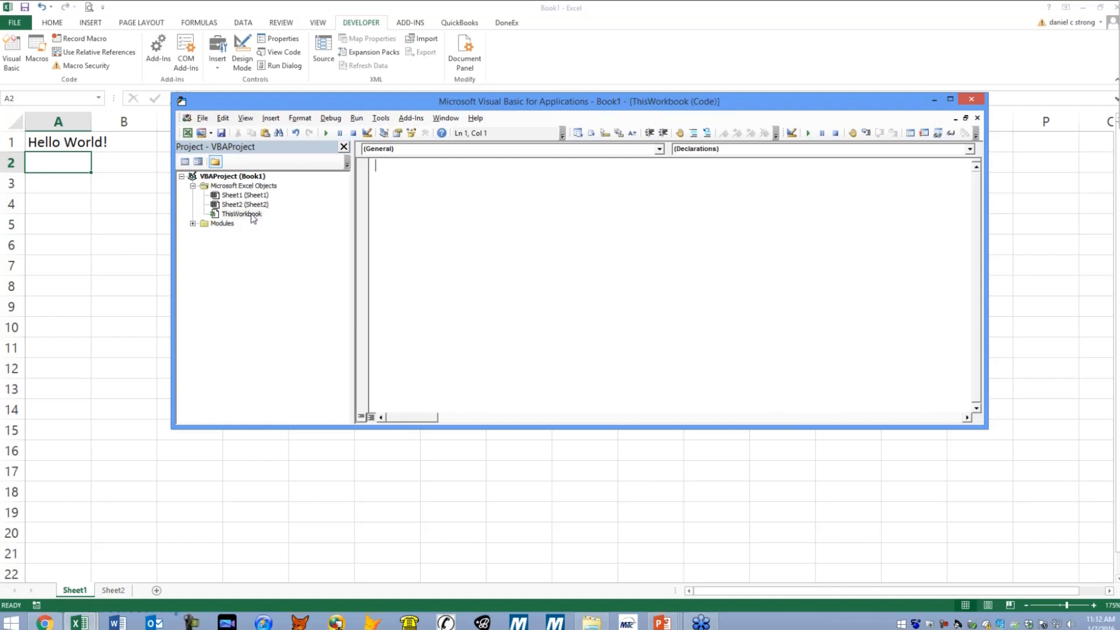
pyautogui.moveTo(233, 217)
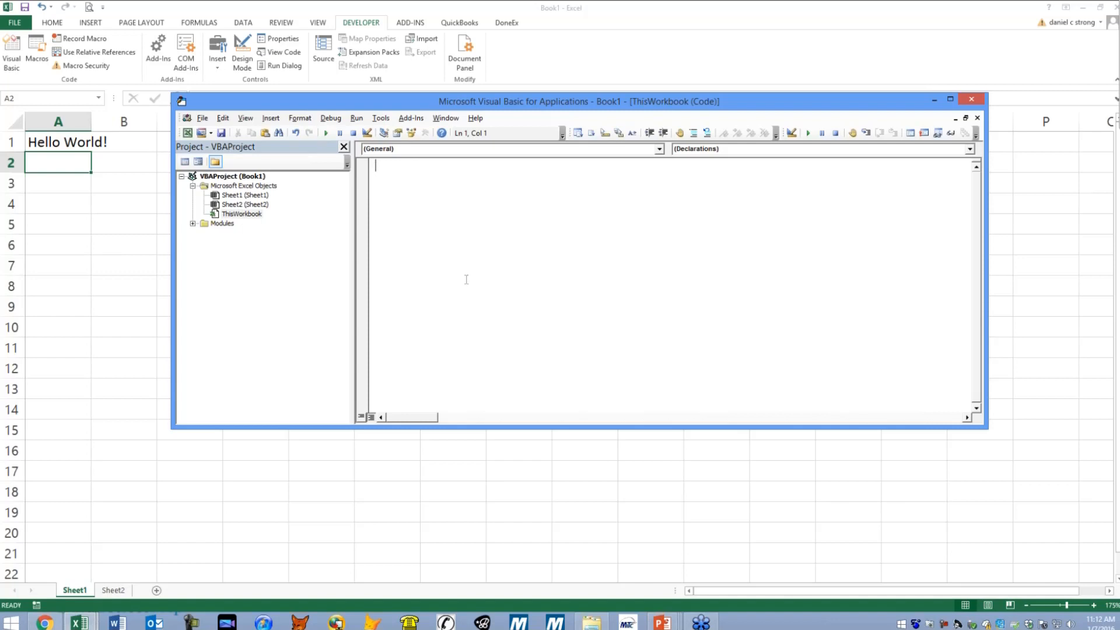
pyautogui.click(221, 223)
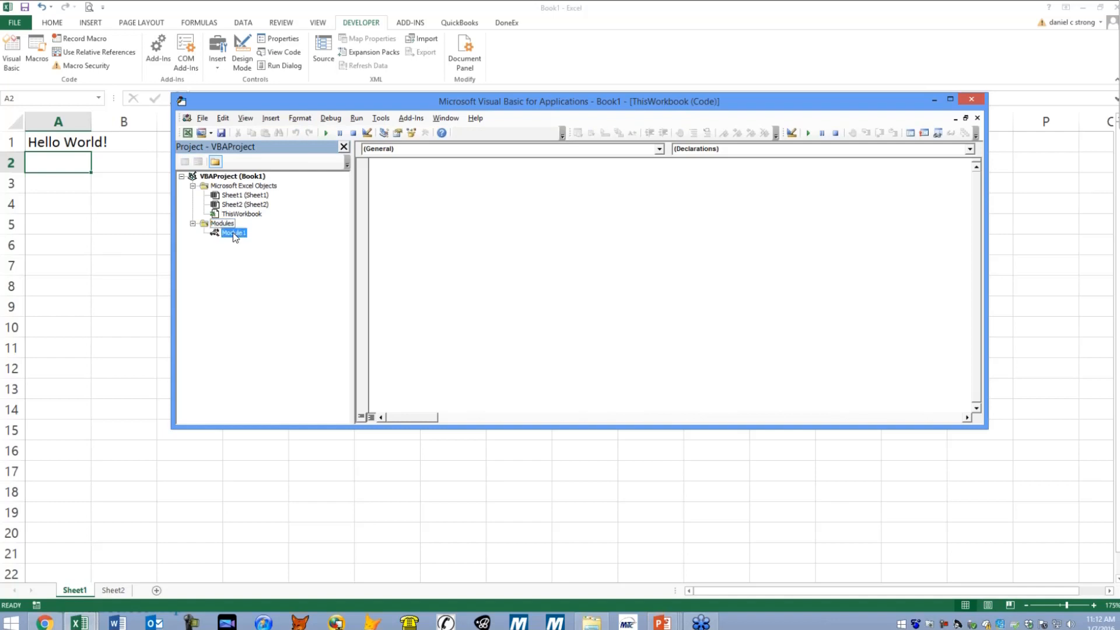
# Open Module1's Macro1 code and highlight its Range("A1") reference.
pyautogui.doubleClick(233, 233)
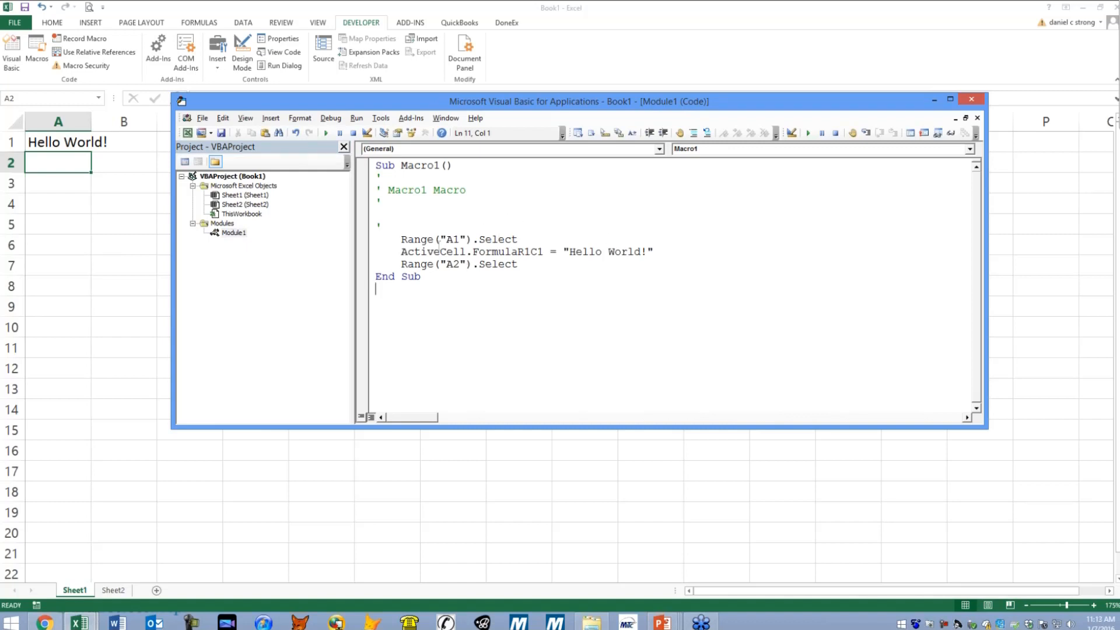
pyautogui.doubleClick(433, 238)
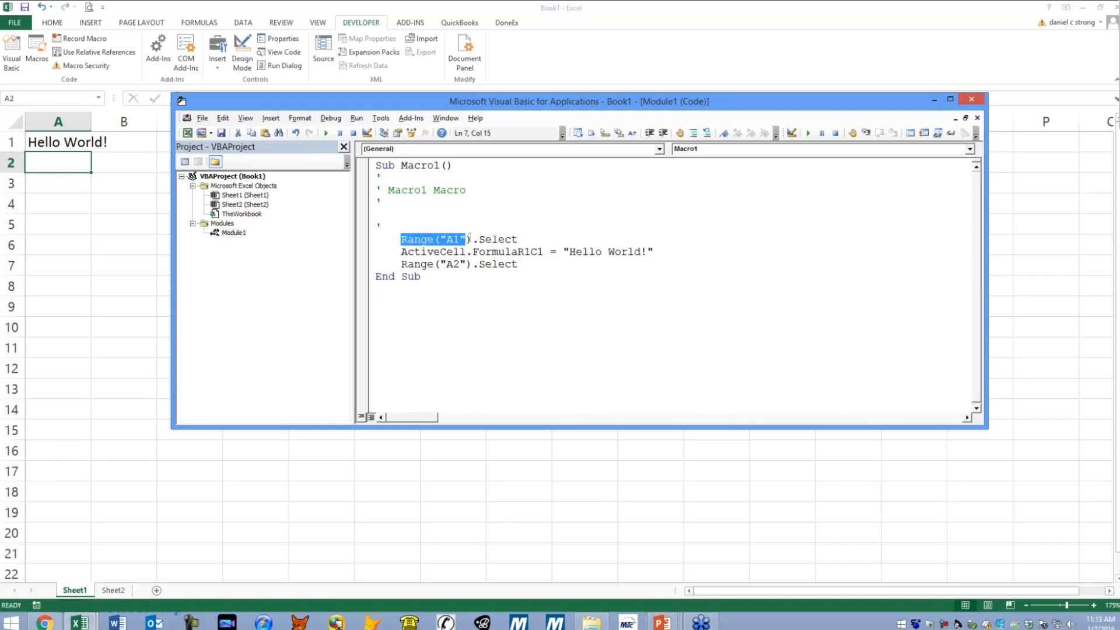